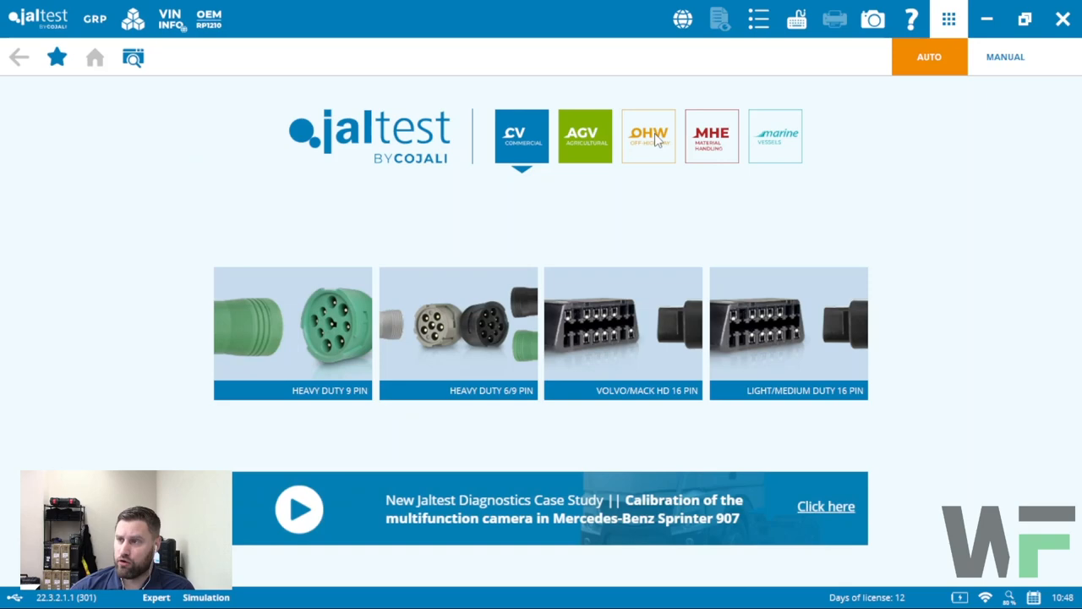
# Use the LIGHT/MEDIUM DUTY 16 PIN connector to auto-identify the 2020 Cascadia and scan 20 systems
pyautogui.click(521, 136)
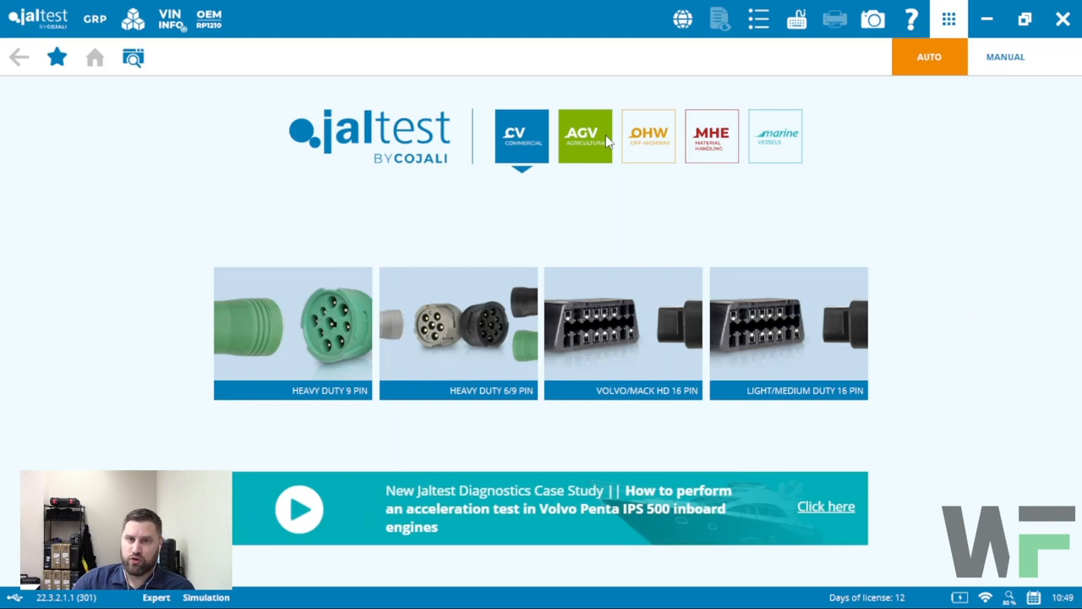
pyautogui.click(649, 136)
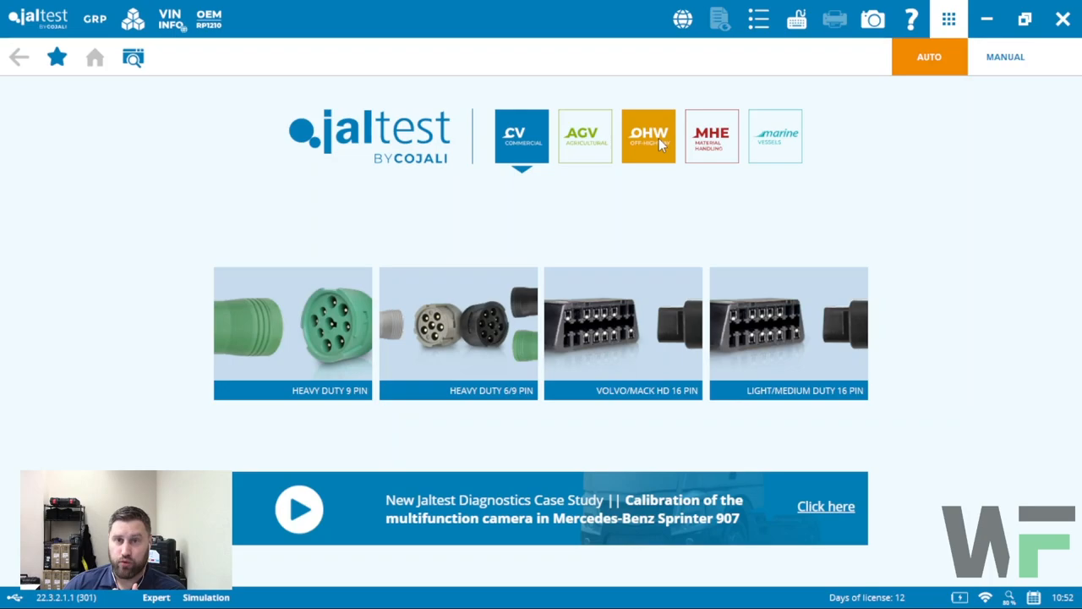
pyautogui.click(788, 332)
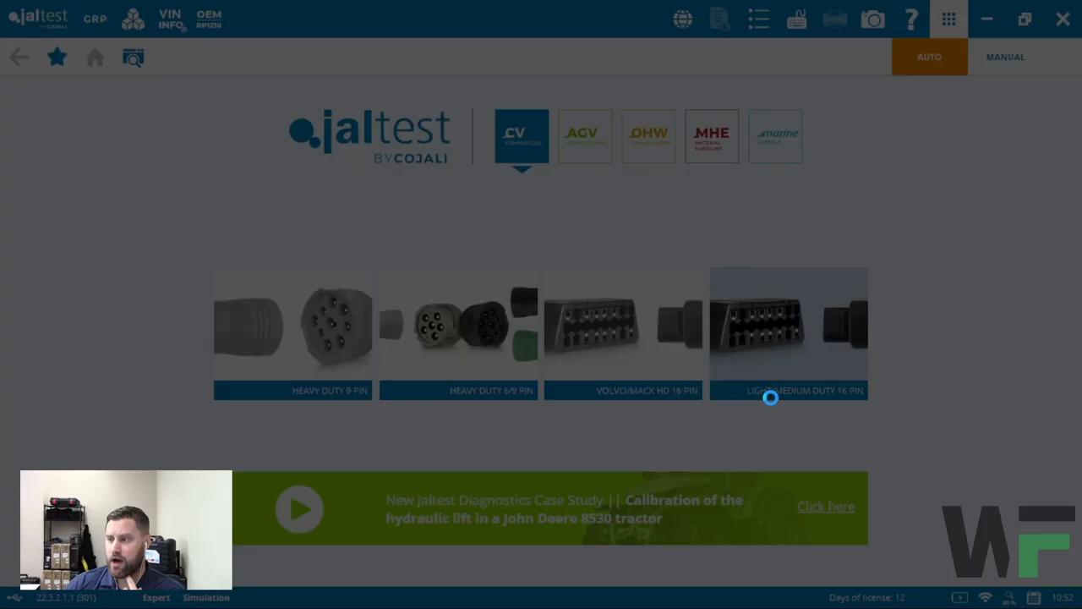
pyautogui.click(788, 333)
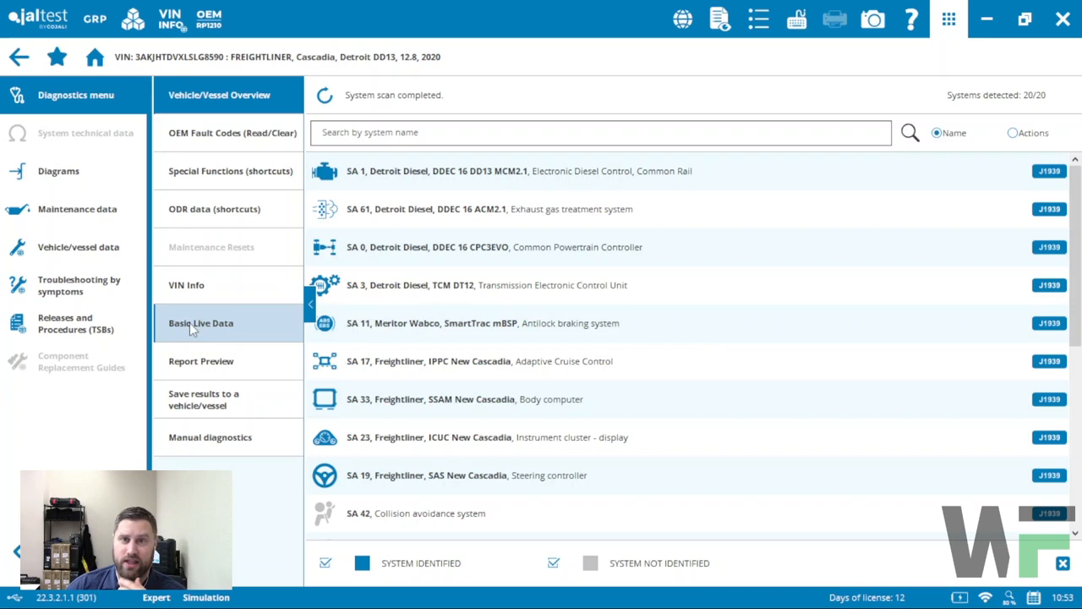
# Select SA 1, Detroit Diesel DDEC 16 DD13 MCM2.1, from the scan results
pyautogui.click(507, 171)
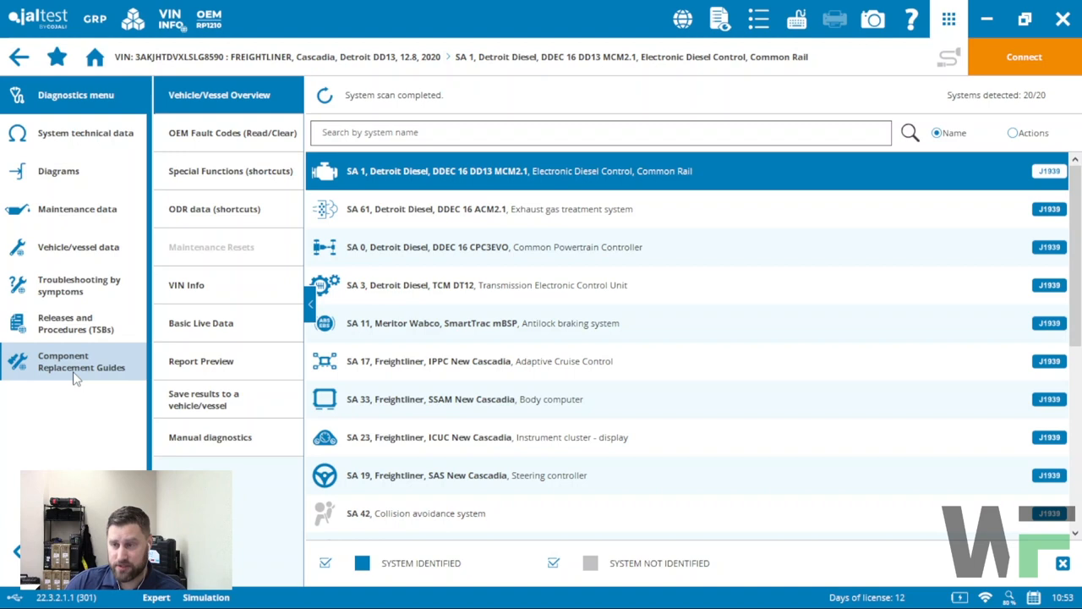
# Connect to the DD13 engine ECU and dismiss the SMART guide information message
pyautogui.click(1024, 56)
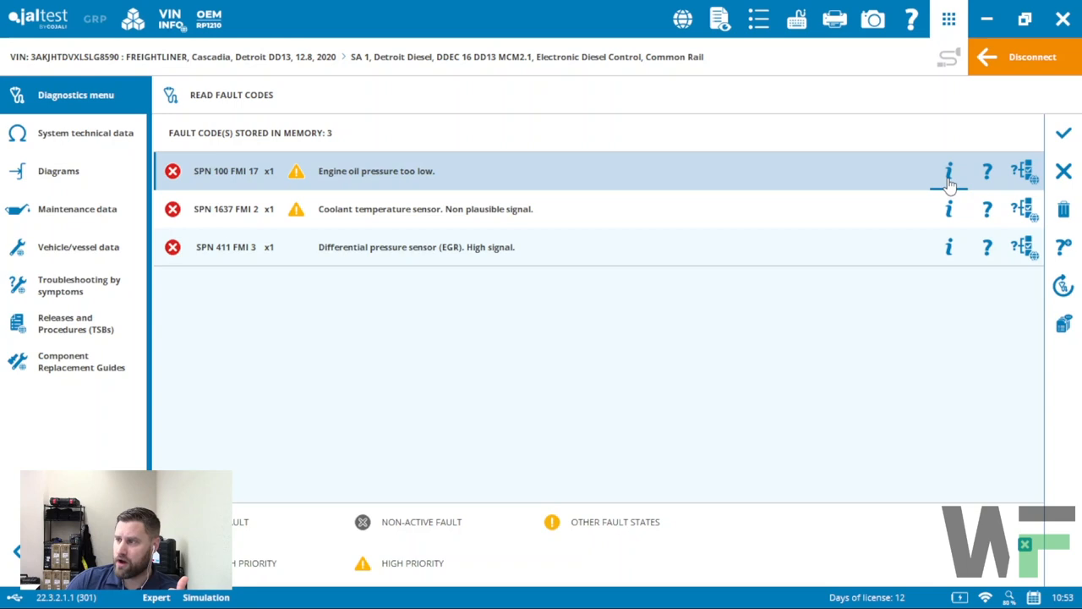
pyautogui.moveTo(1026, 170)
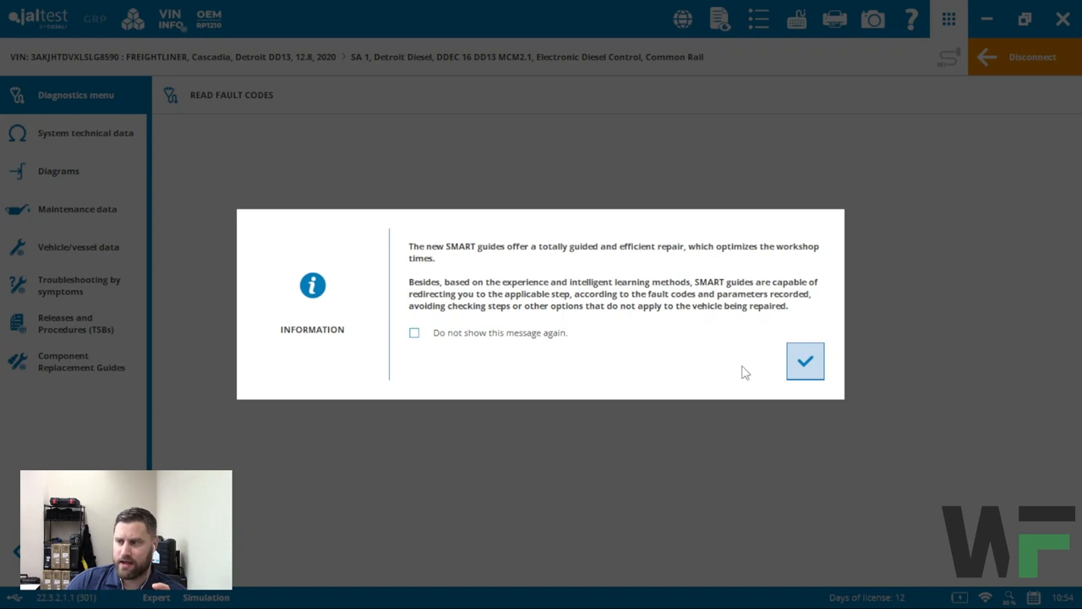
pyautogui.click(804, 360)
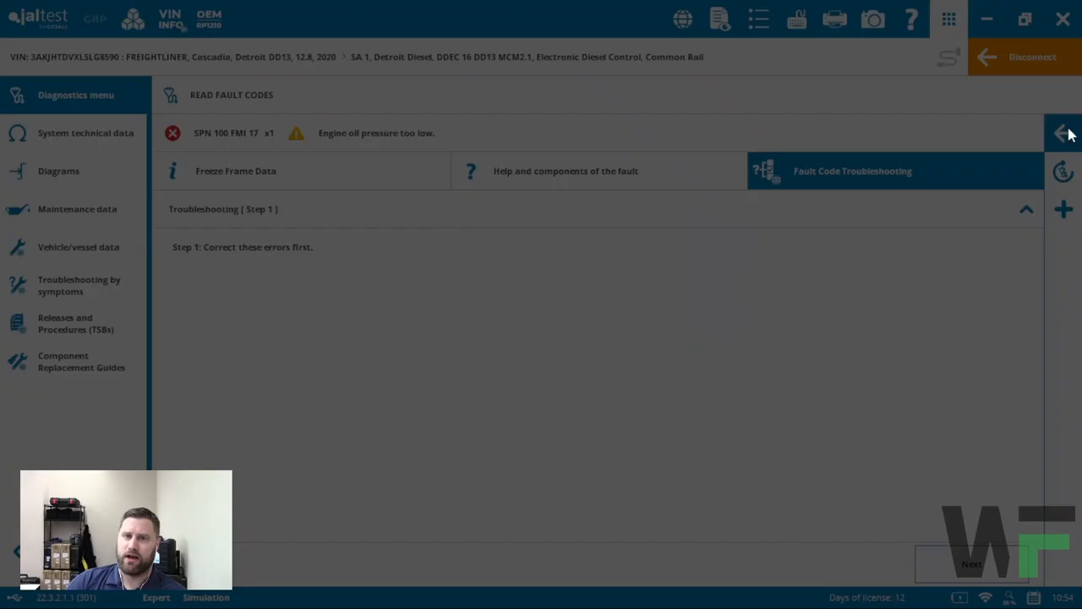
pyautogui.click(1063, 133)
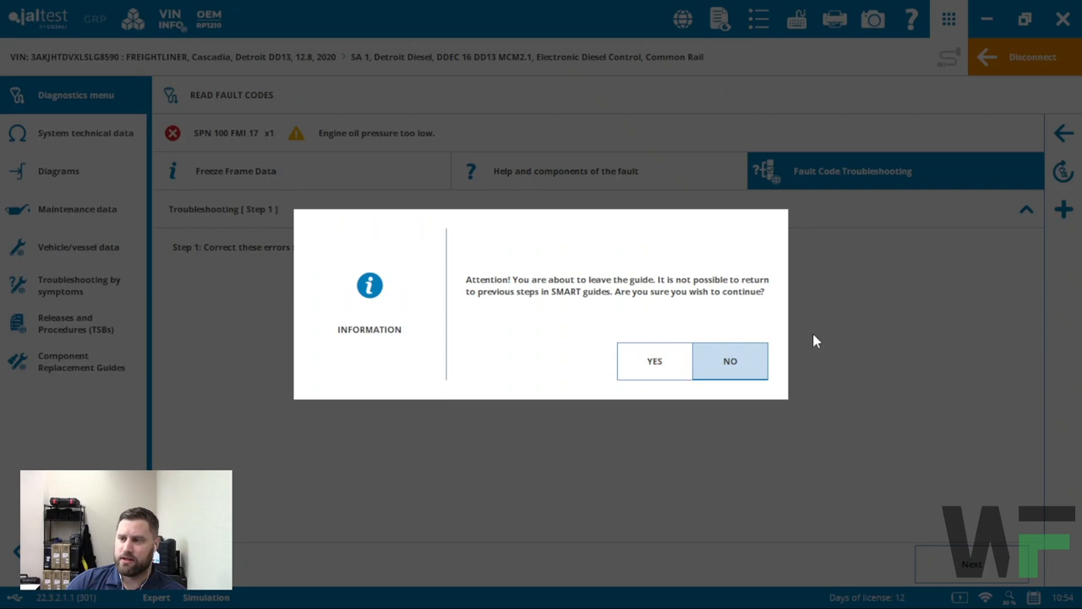
pyautogui.click(729, 361)
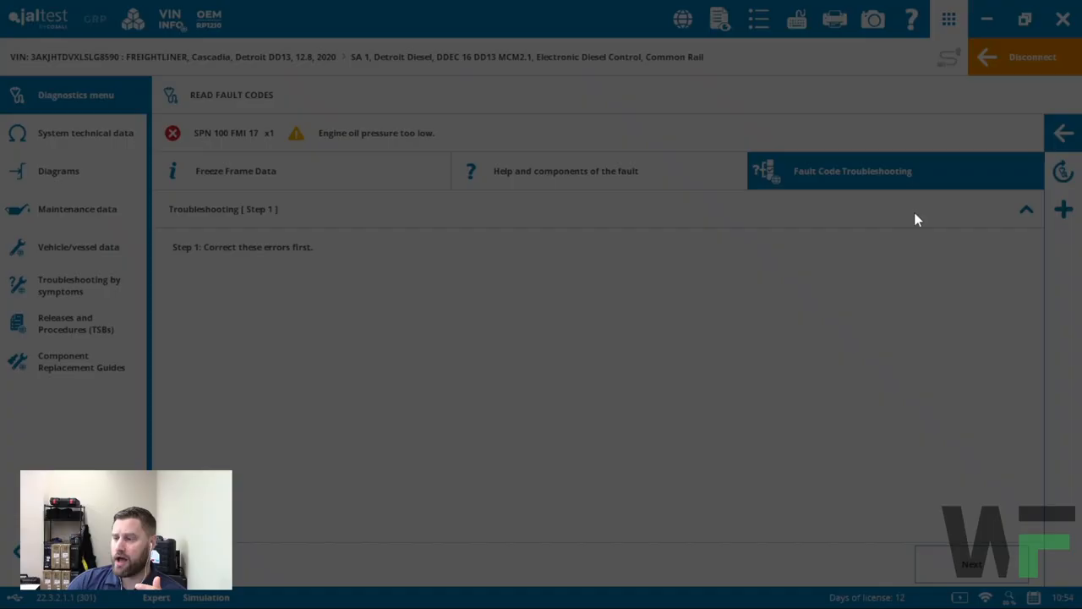
pyautogui.moveTo(651, 371)
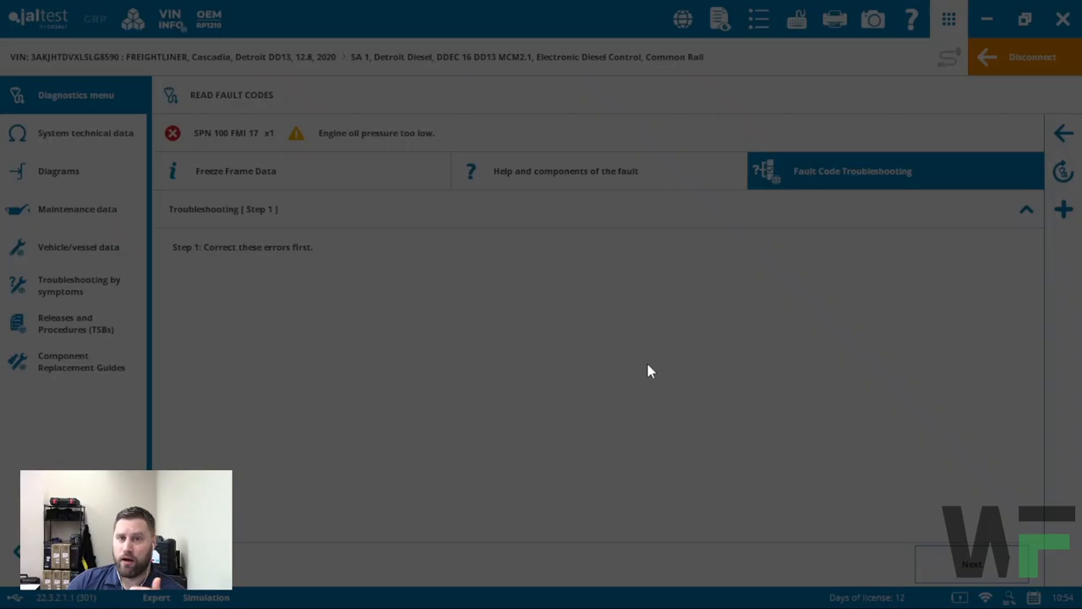
# Exit the SMART guide to the three stored fault codes, then disconnect from the DD13 ECU
pyautogui.click(1063, 132)
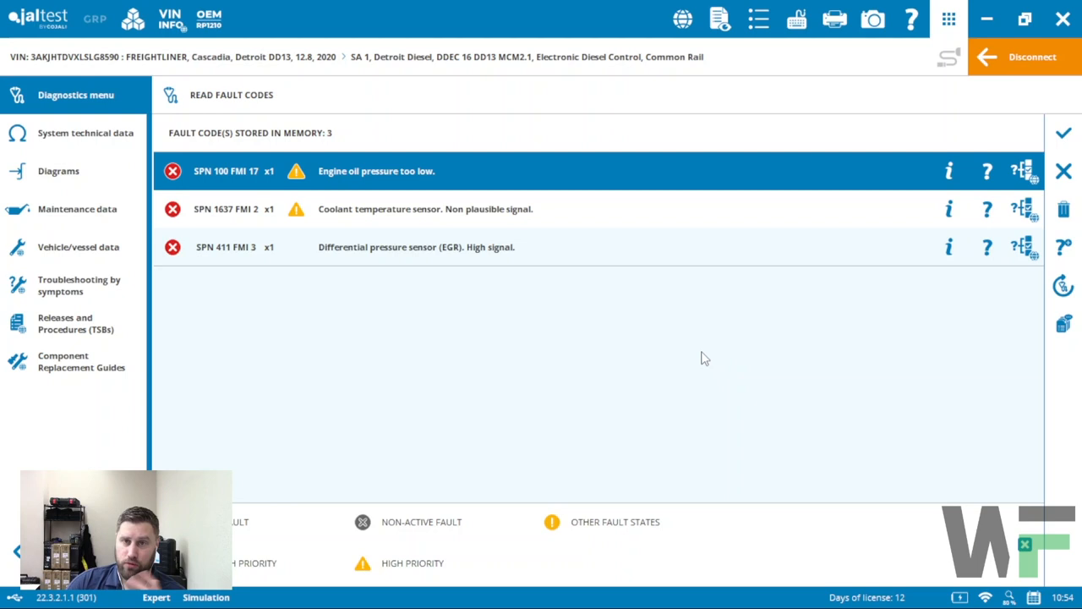
pyautogui.moveTo(697, 426)
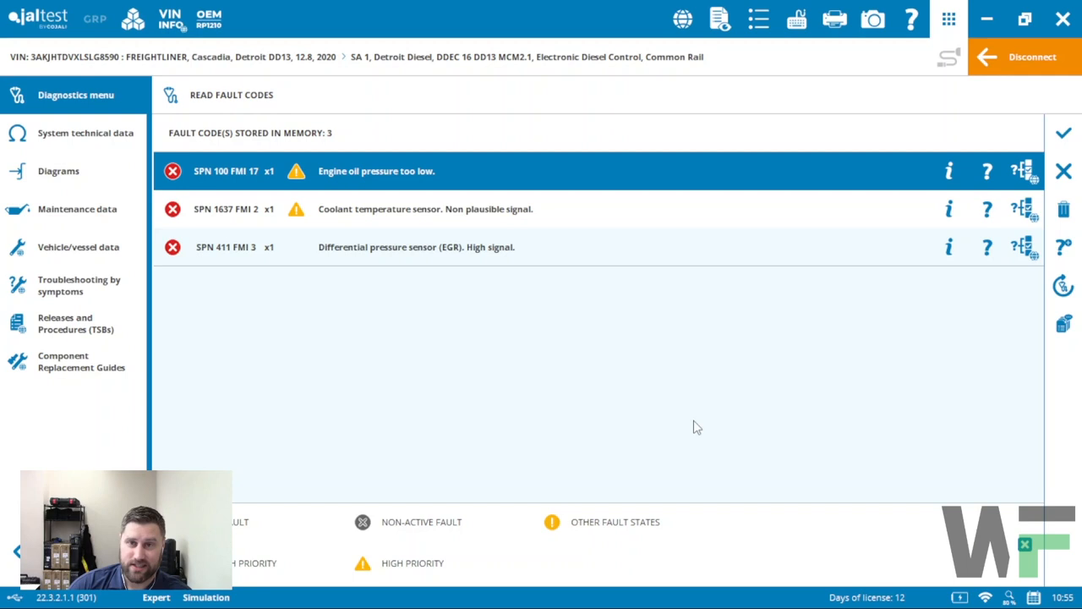
pyautogui.click(1032, 56)
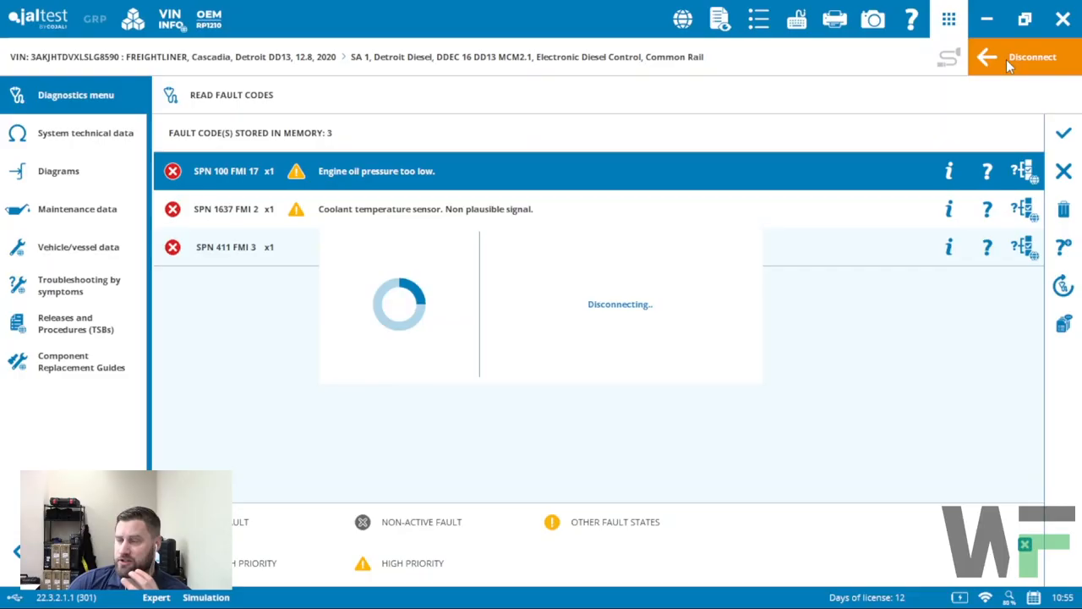
pyautogui.click(1032, 57)
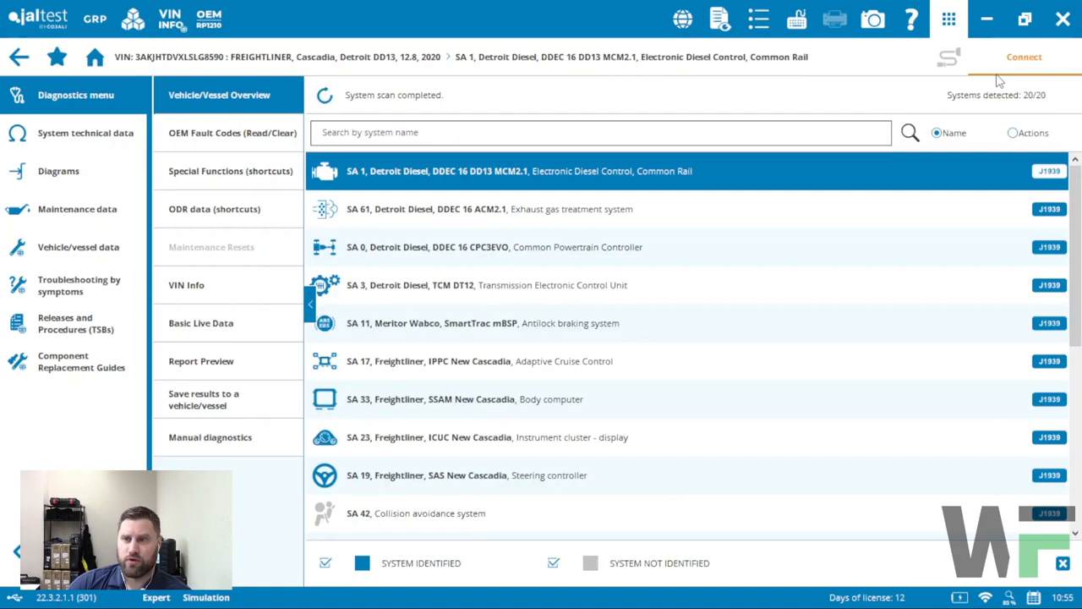